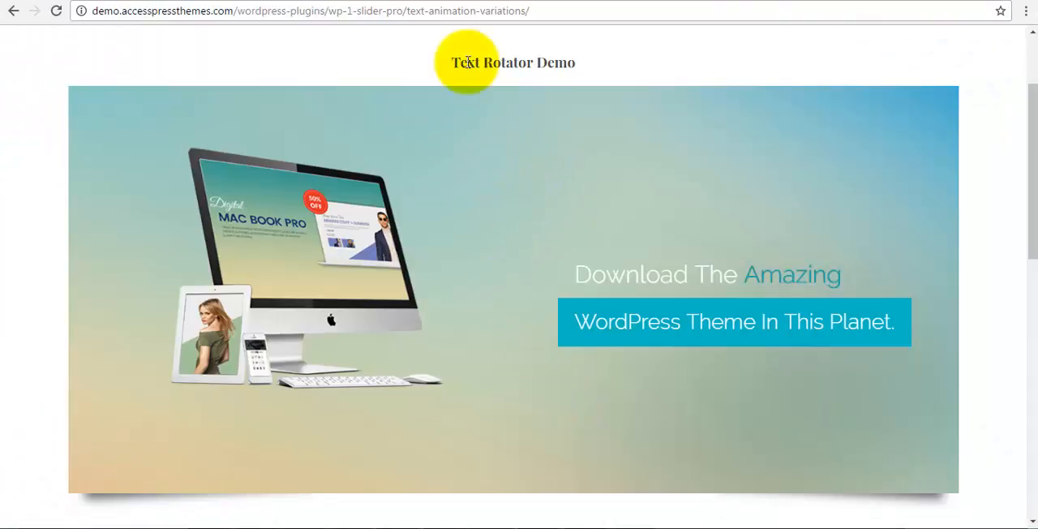
mouse_move(841, 248)
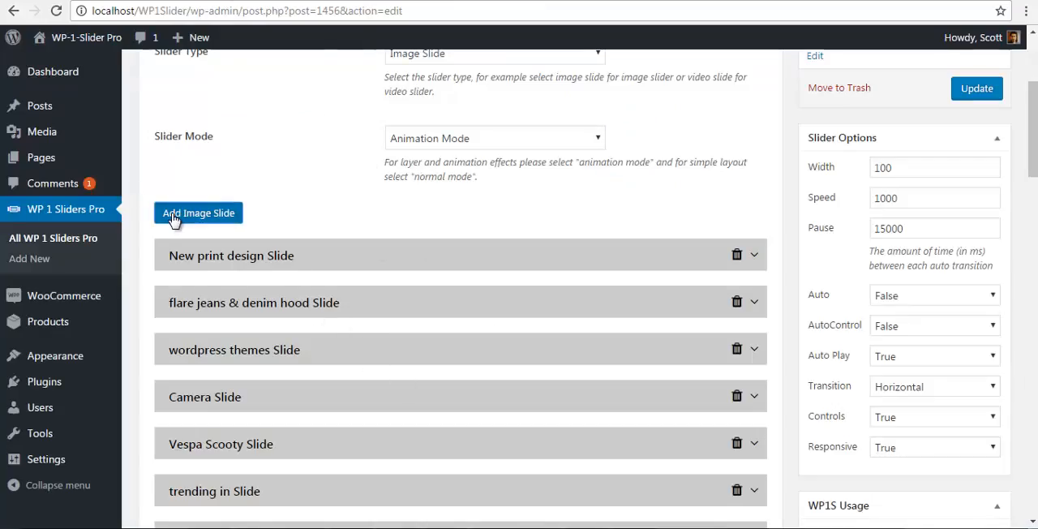
mouse_move(394, 272)
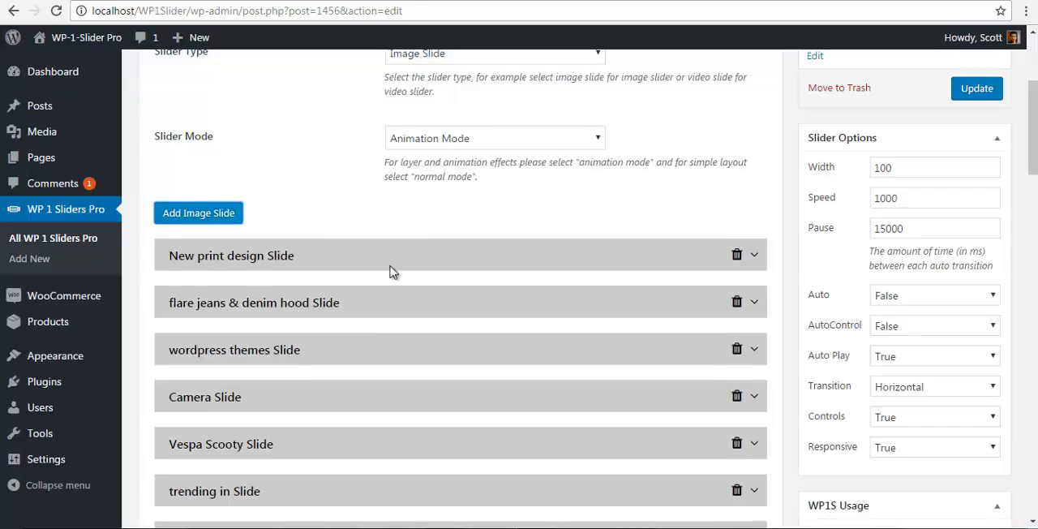
Expand the new Untitled Slide and its Animation Template Settings, showing Type 1
scroll(down, 3)
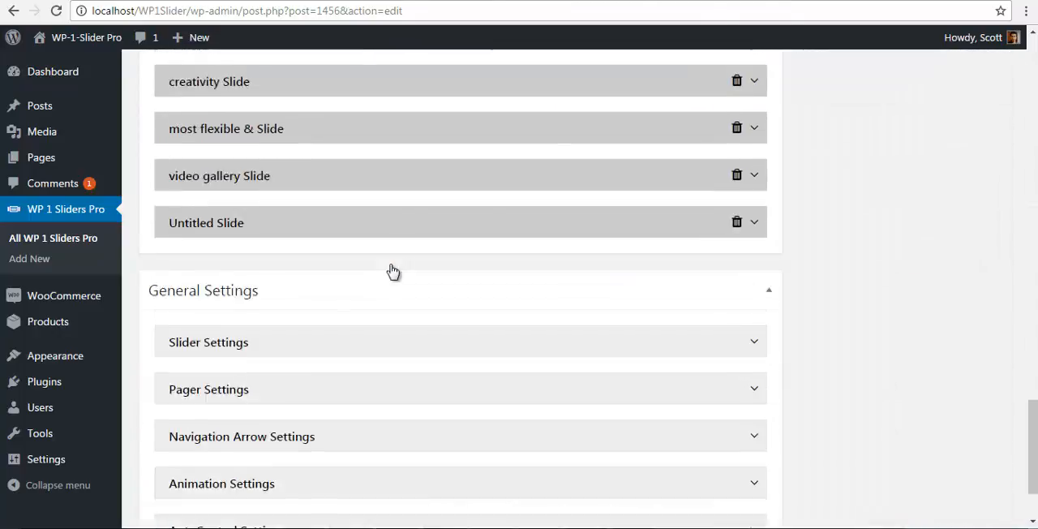
scroll(down, 3)
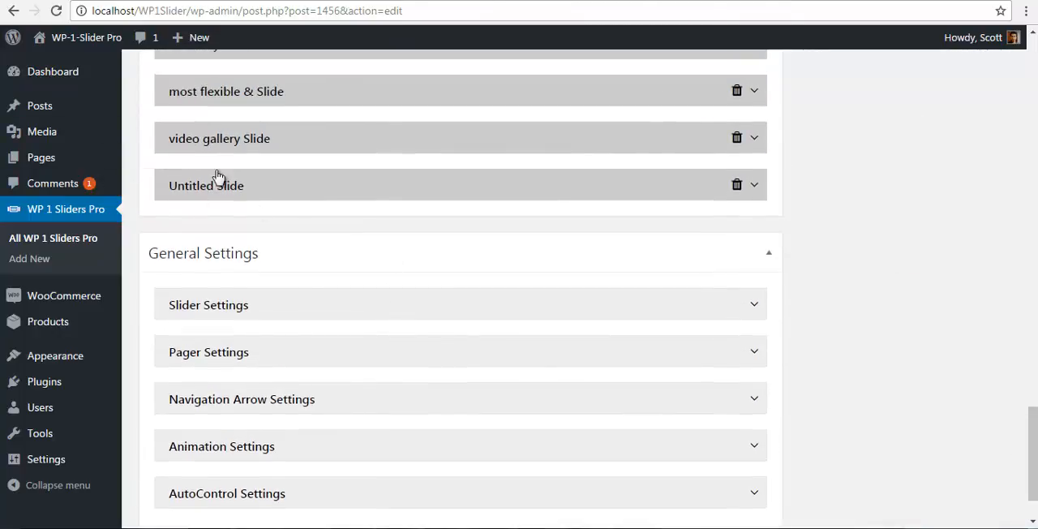
click(206, 184)
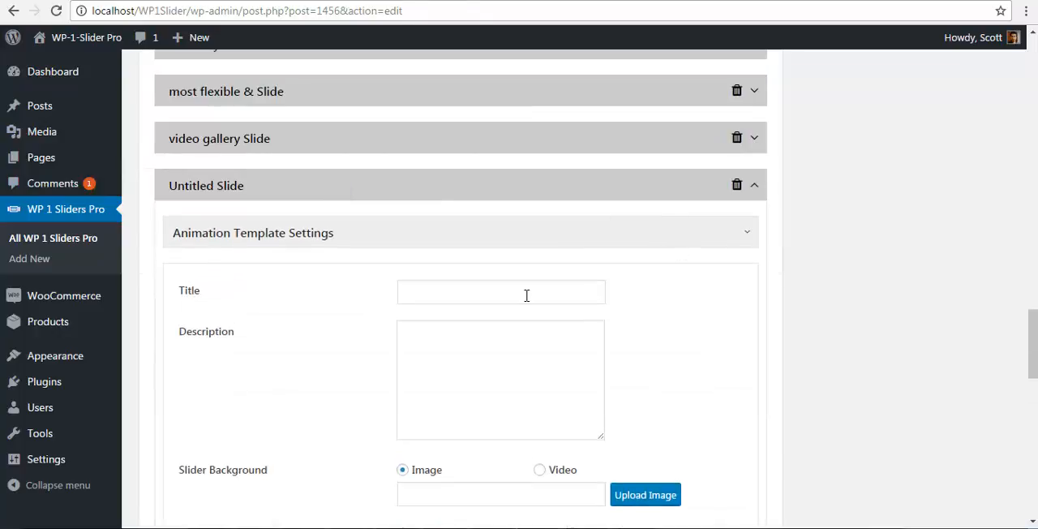
click(501, 292)
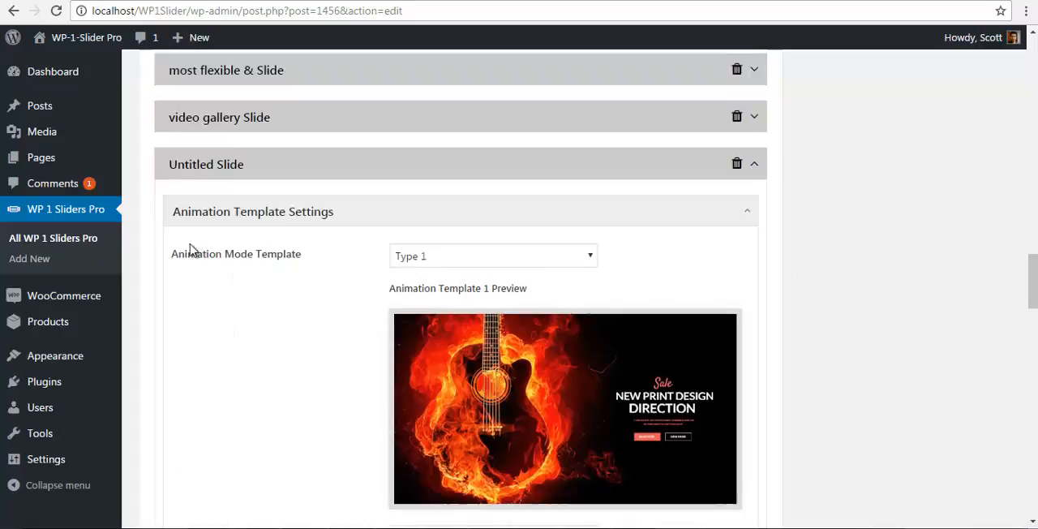
Choose Type 7 as the Animation Mode Template and scroll down to the Title fields
scroll(down, 3)
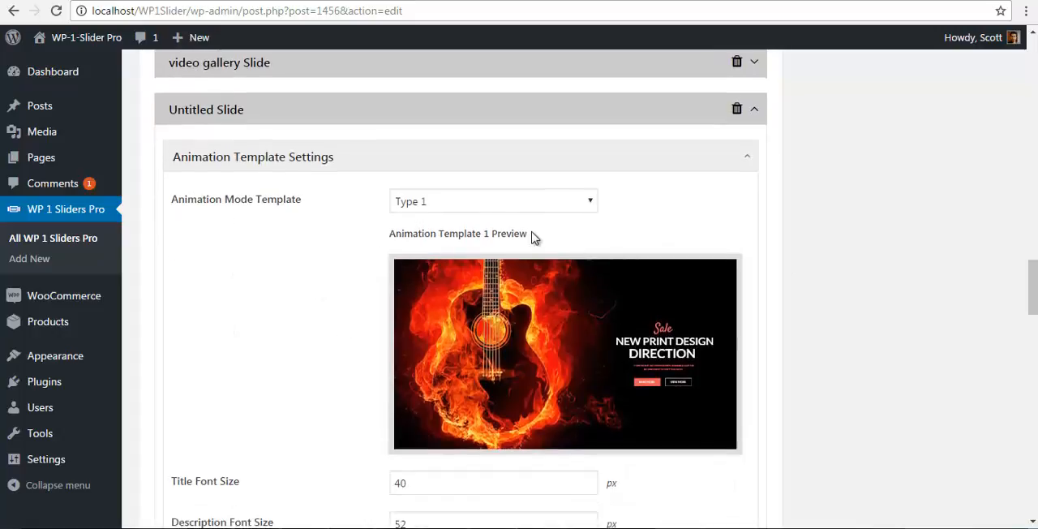
scroll(down, 3)
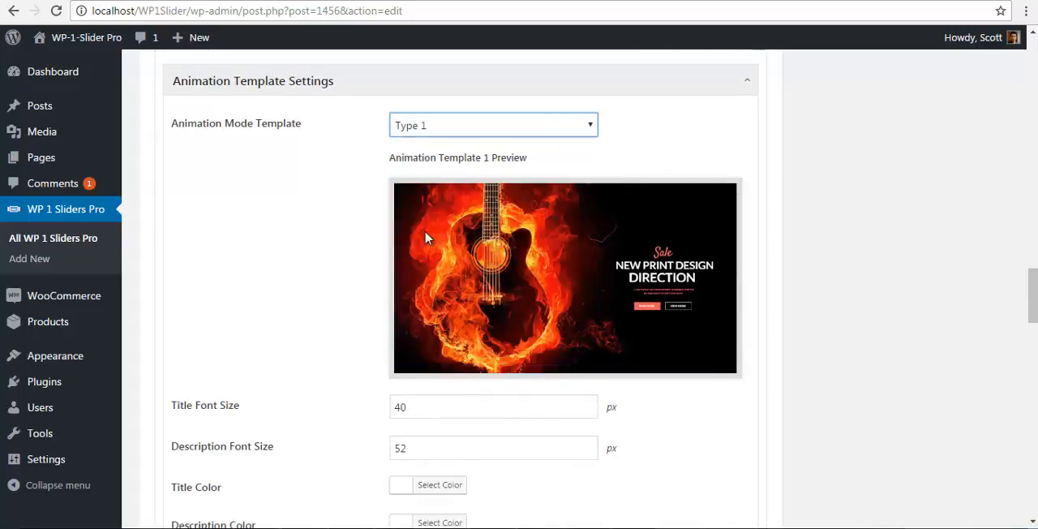
click(492, 124)
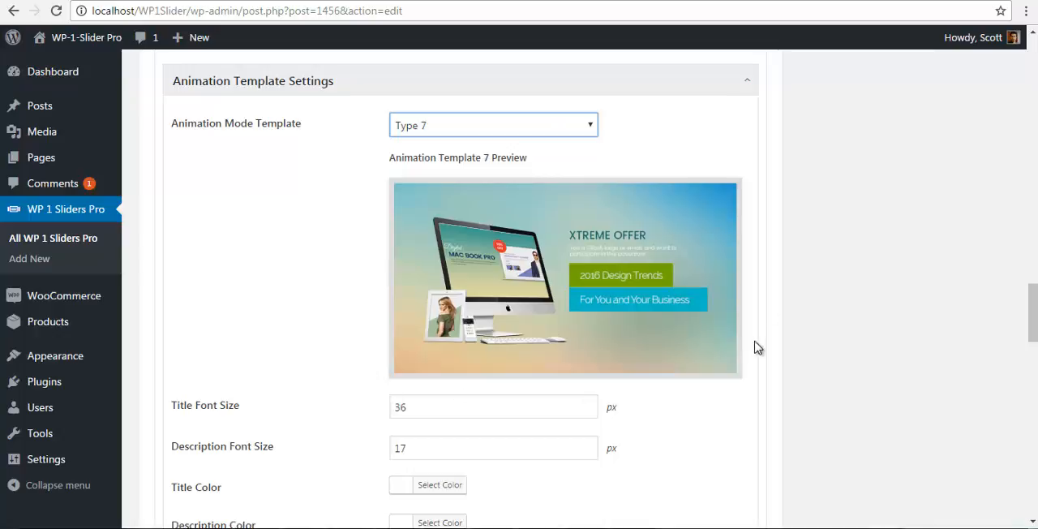
scroll(down, 3)
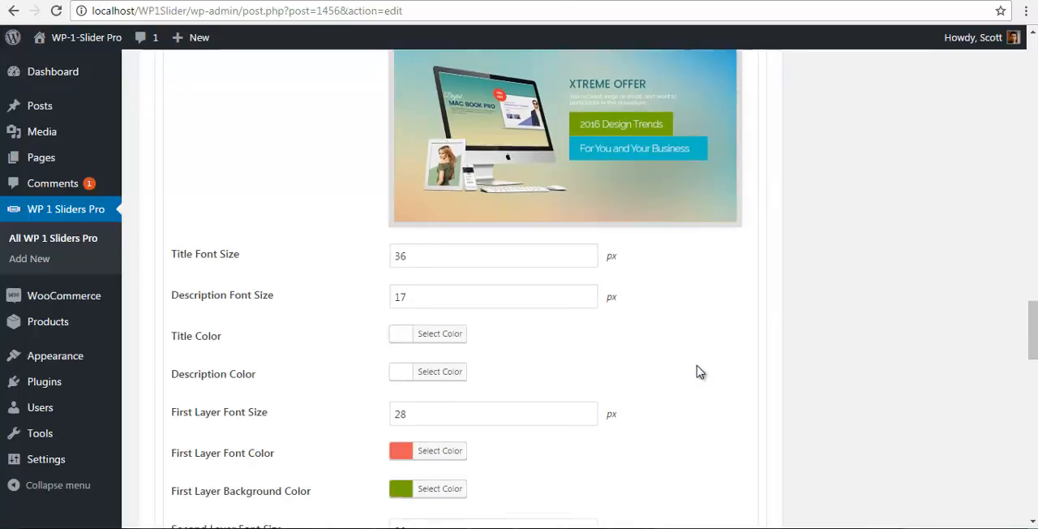
scroll(down, 3)
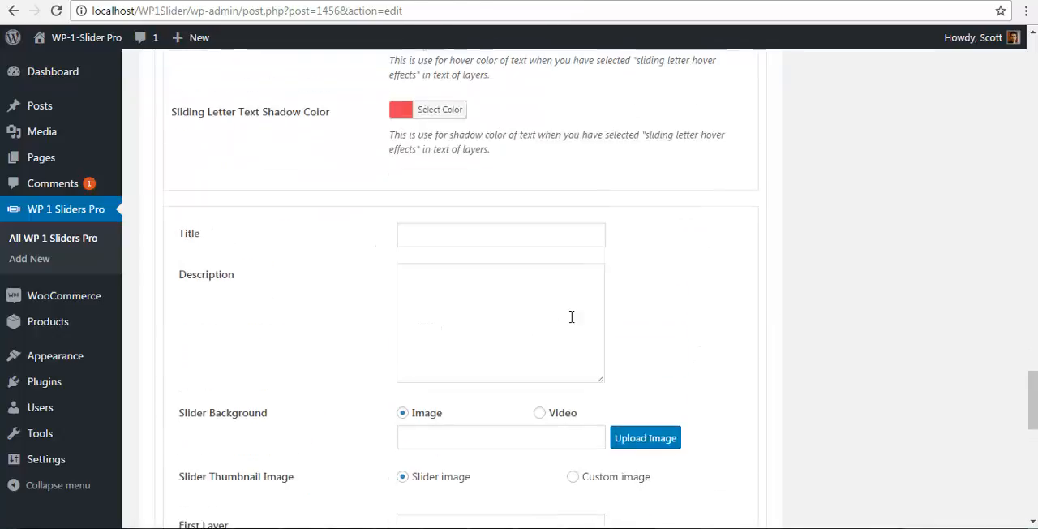
scroll(down, 3)
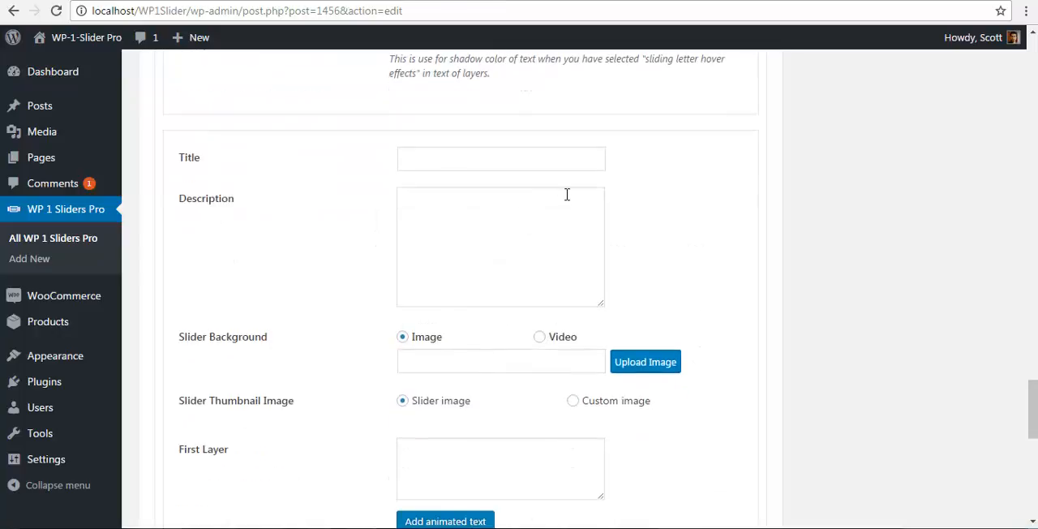
mouse_move(645, 361)
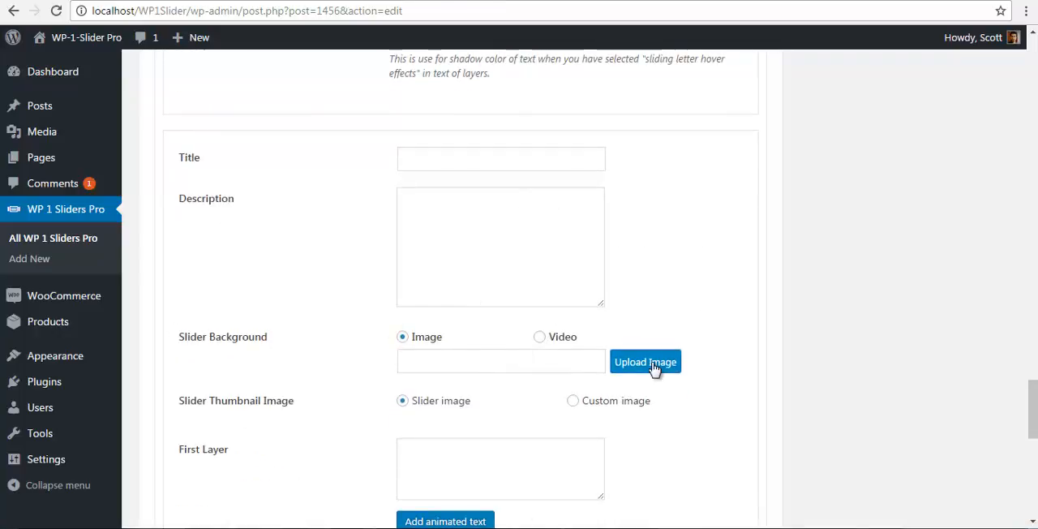
Insert slider-9-550.png from the Media Library as the slide's background image
click(645, 362)
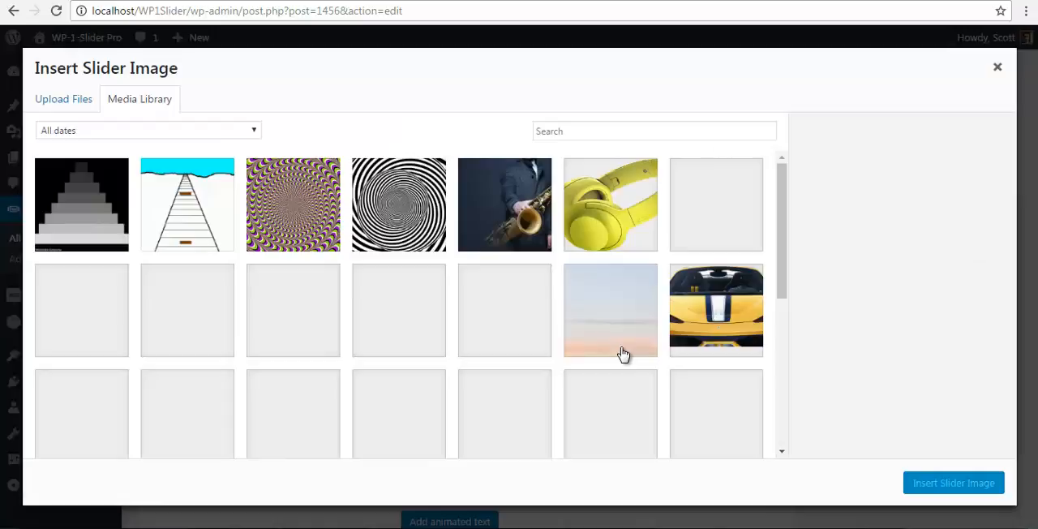
scroll(down, 3)
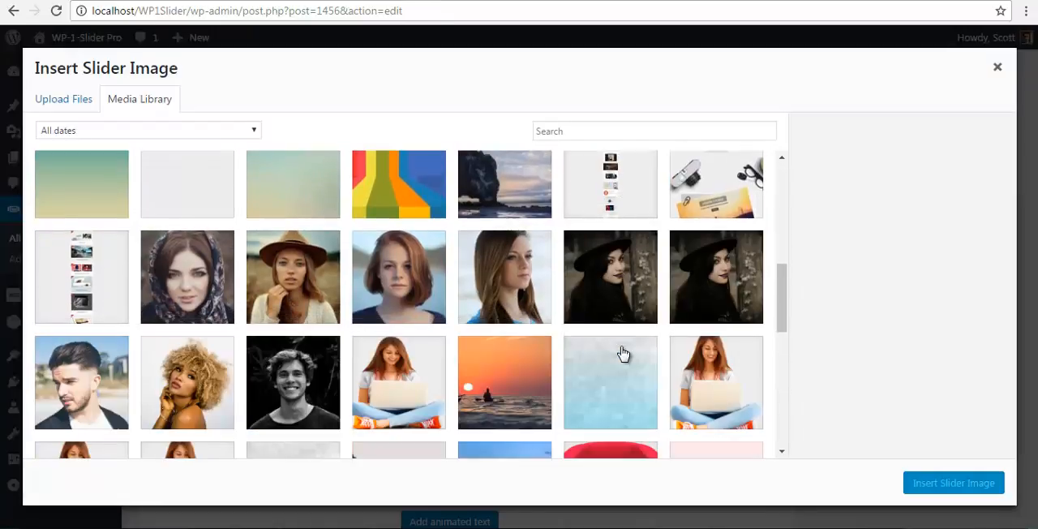
scroll(down, 3)
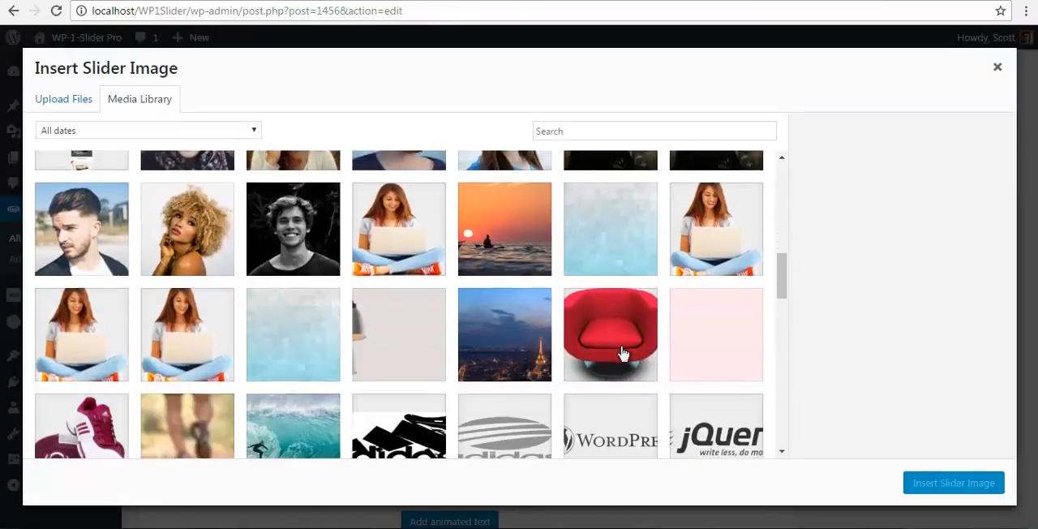
scroll(down, 3)
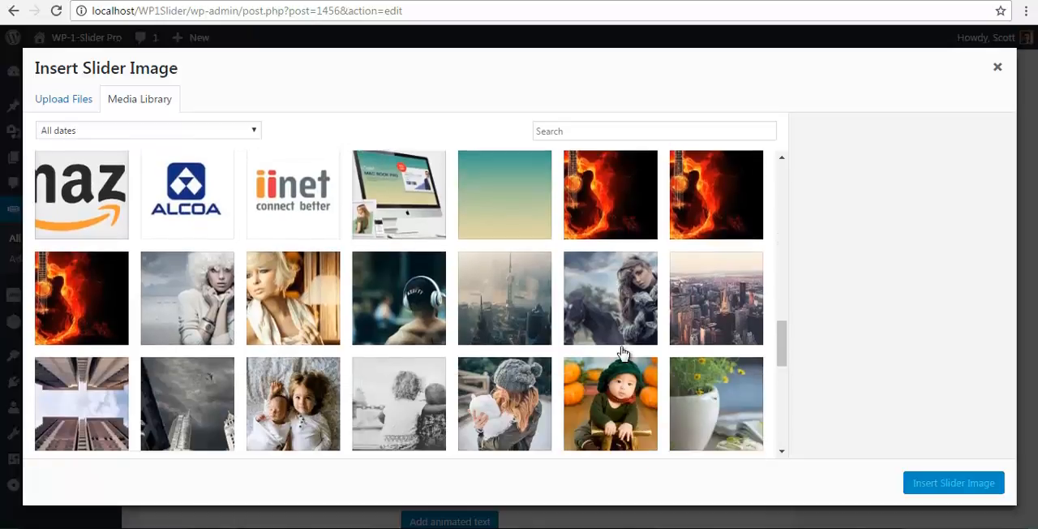
scroll(down, 3)
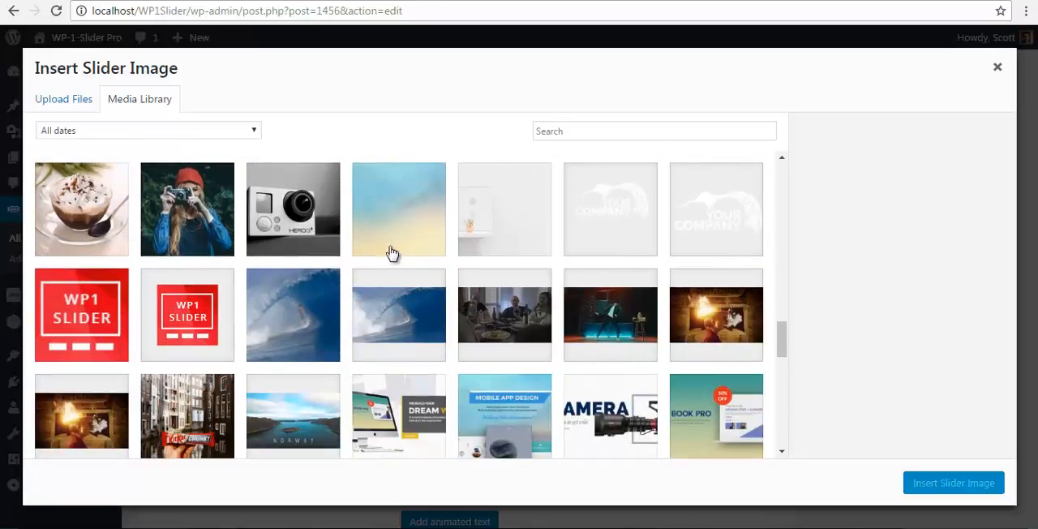
click(398, 209)
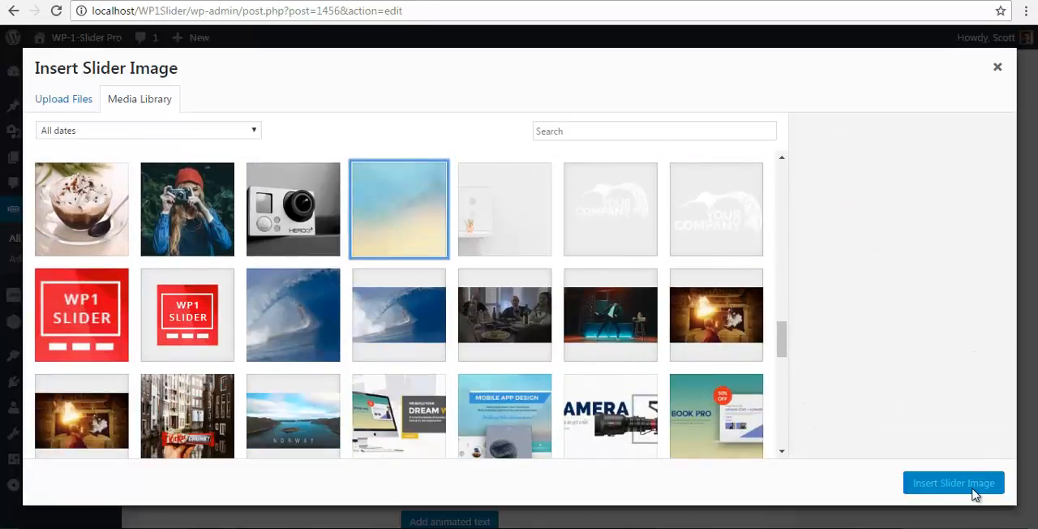
click(399, 208)
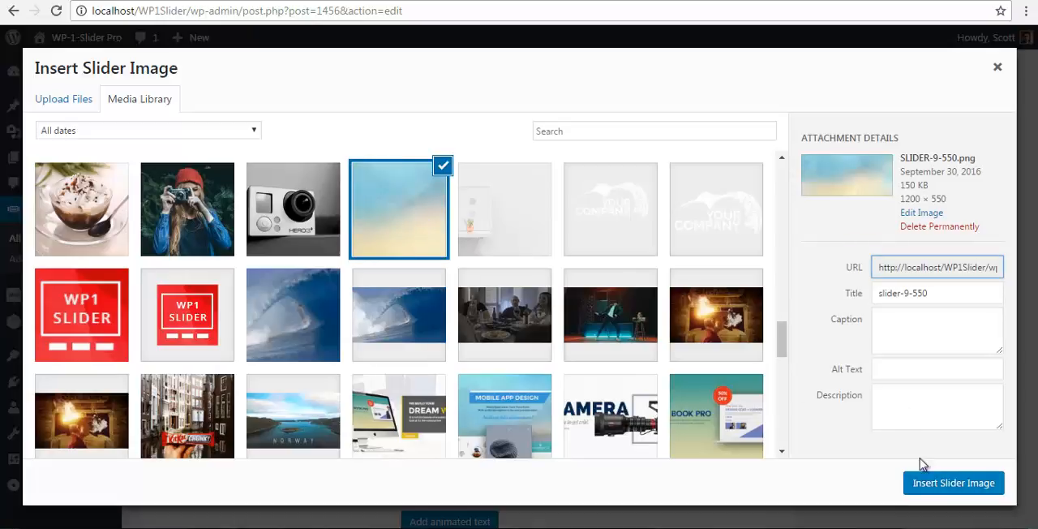
click(953, 482)
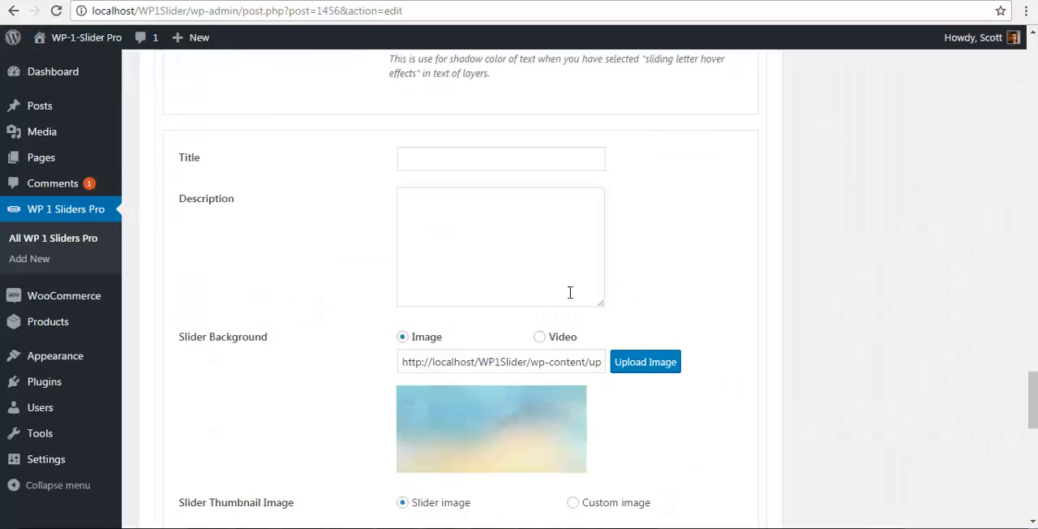
Scroll down to the First Layer's animated text effect options
scroll(down, 3)
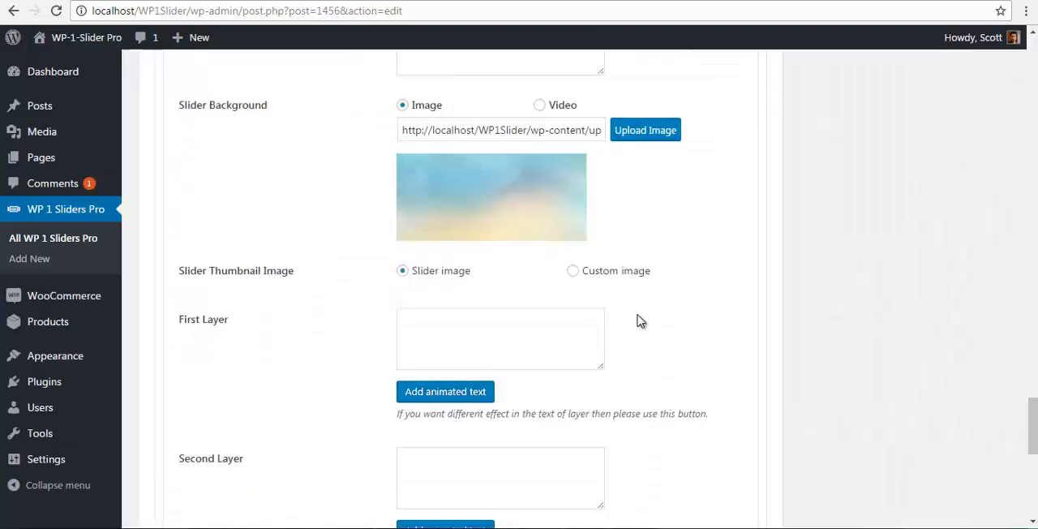
scroll(down, 3)
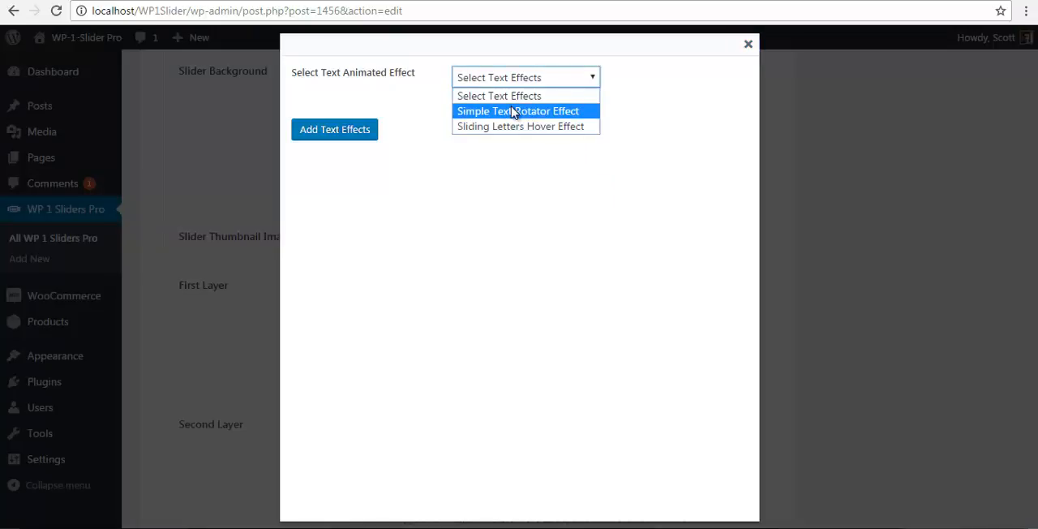
Choose the Simple Text Rotator Effect with 'Download The' as text before the rotator
click(517, 111)
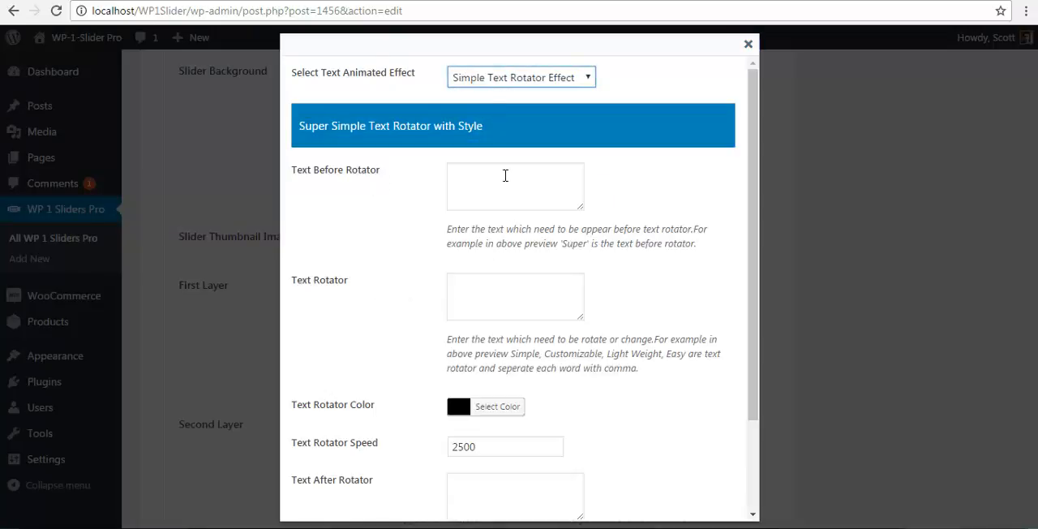
scroll(down, 3)
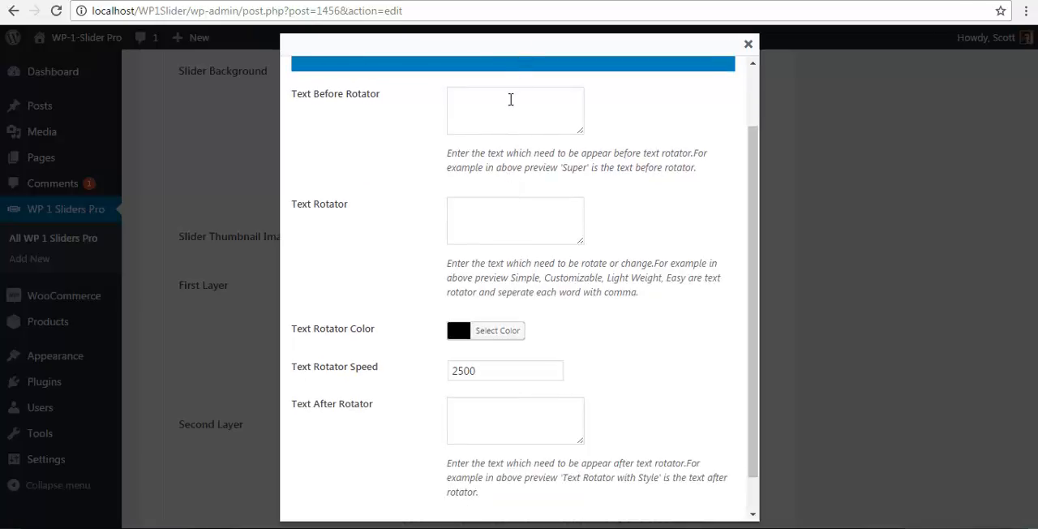
mouse_move(365, 215)
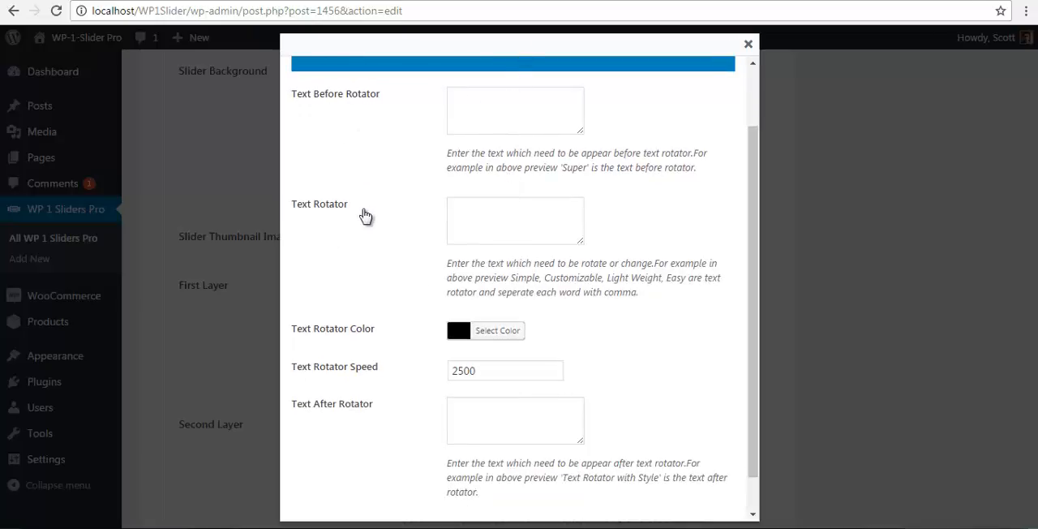
mouse_move(372, 363)
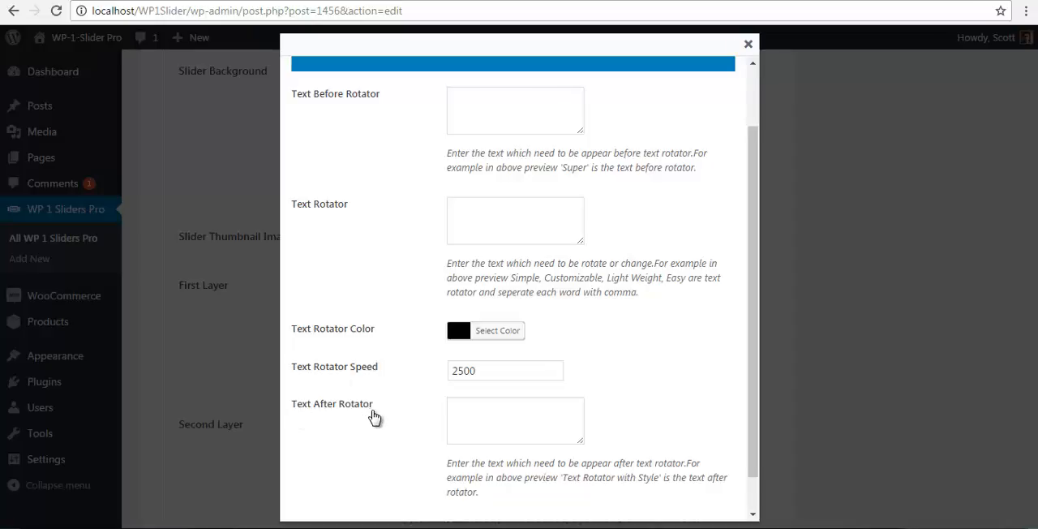
mouse_move(373, 420)
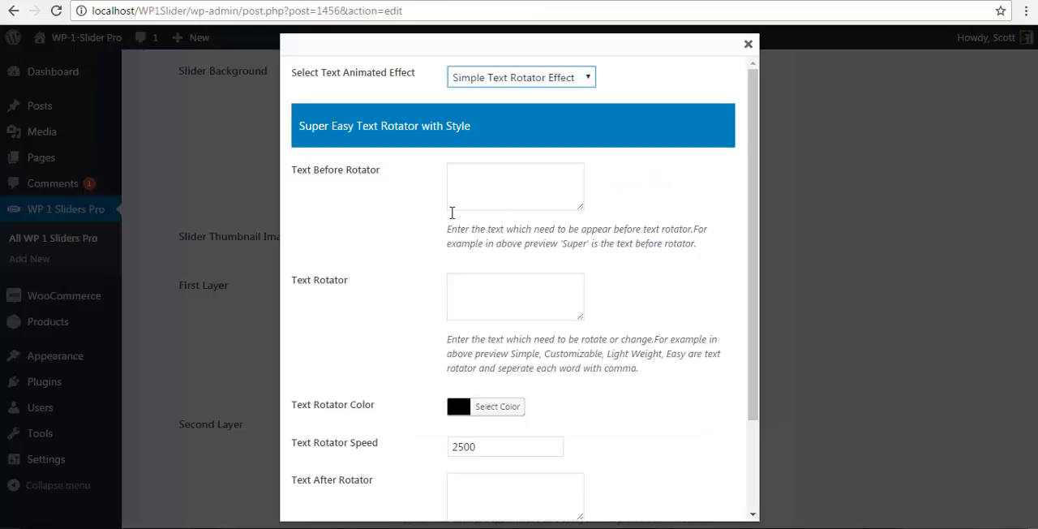
text(Download The)
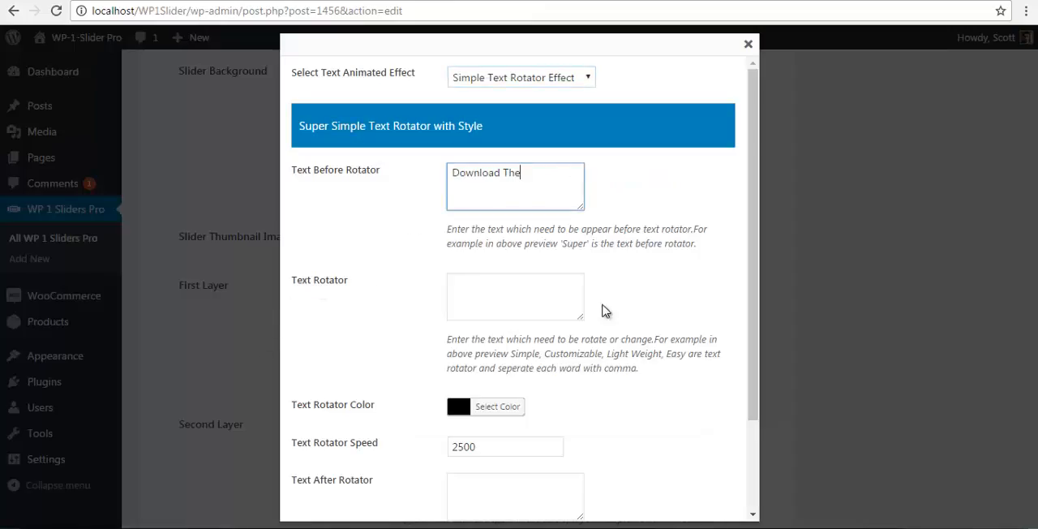
Enter the rotating words Multi-purpose, Responsive, Amazing, Beautiful, Feature Rich
click(515, 296)
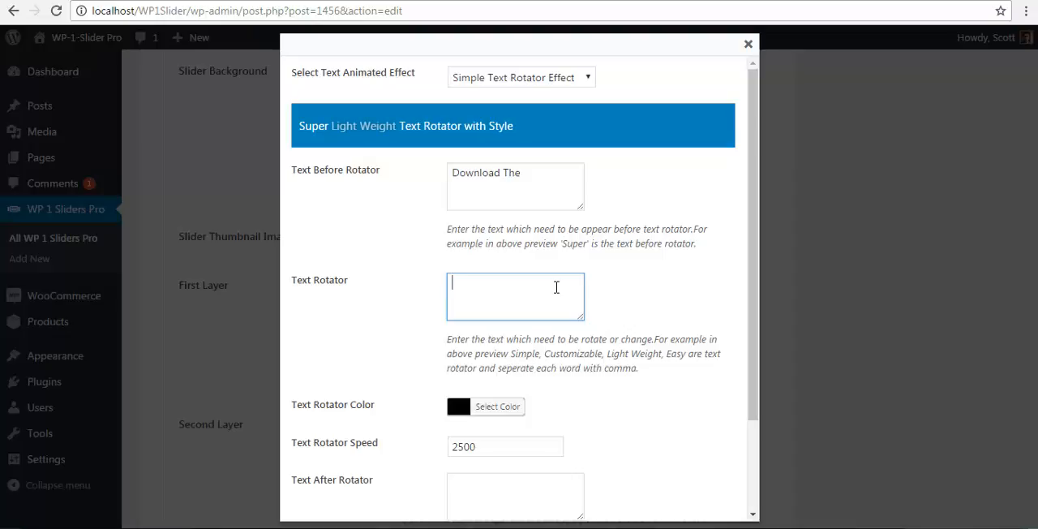
text(Multipurpos)
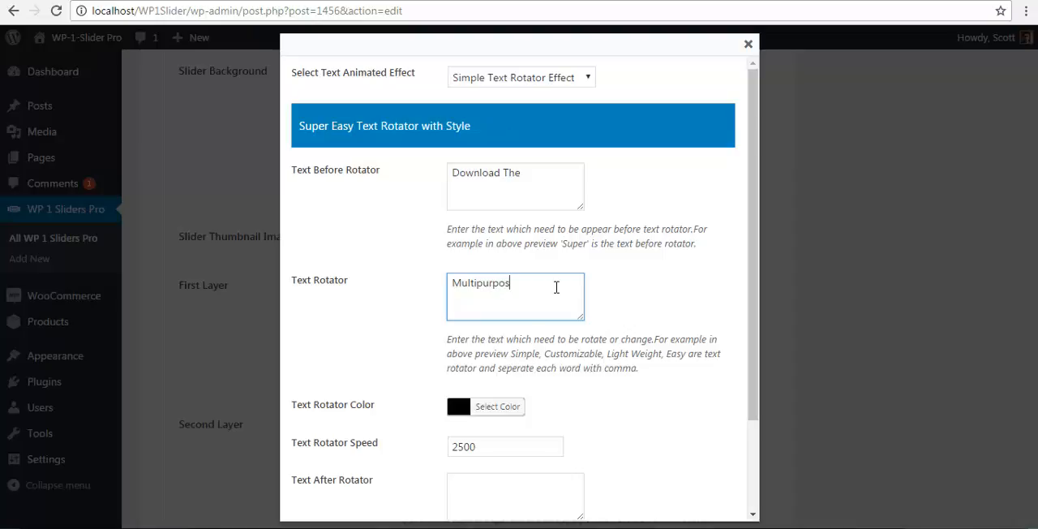
text(e)
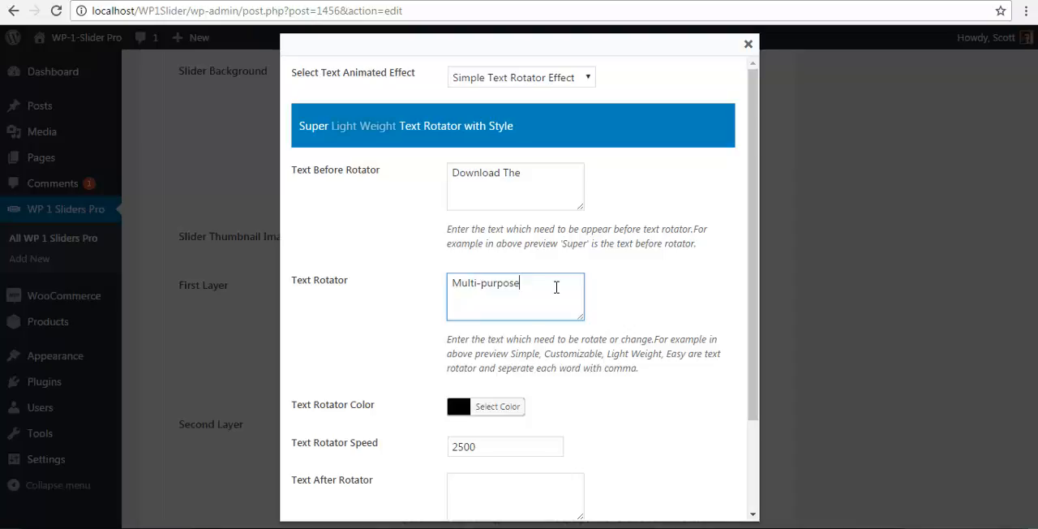
text(, R)
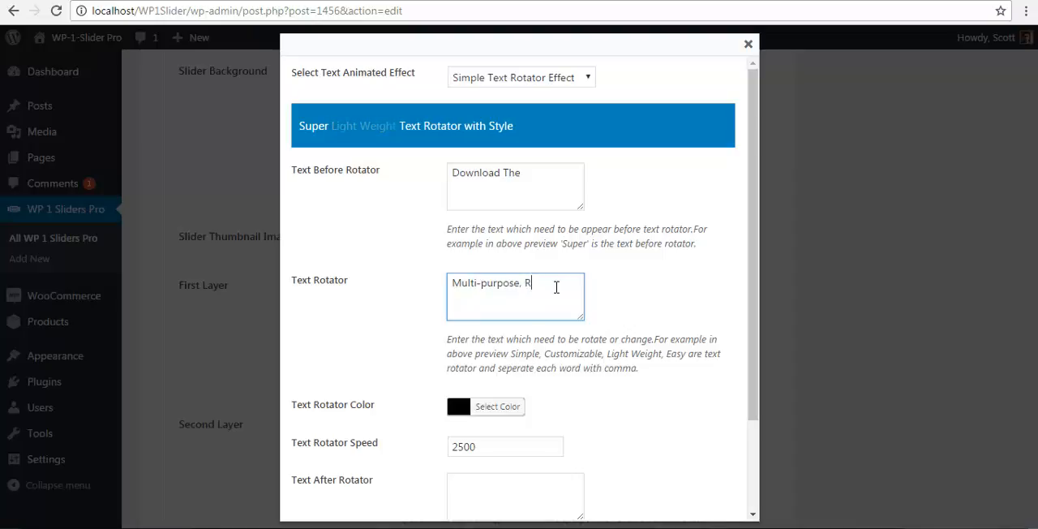
text(esponsive)
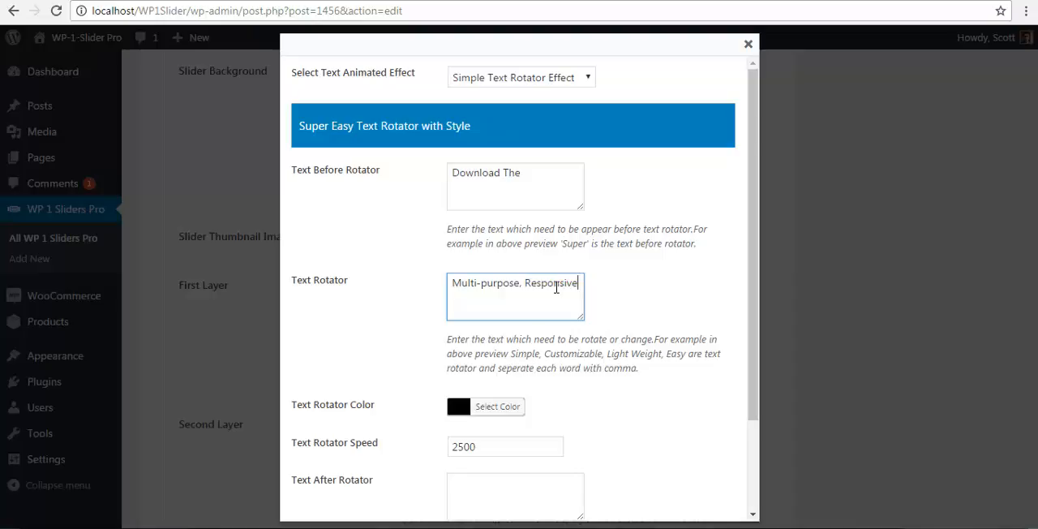
text(, A)
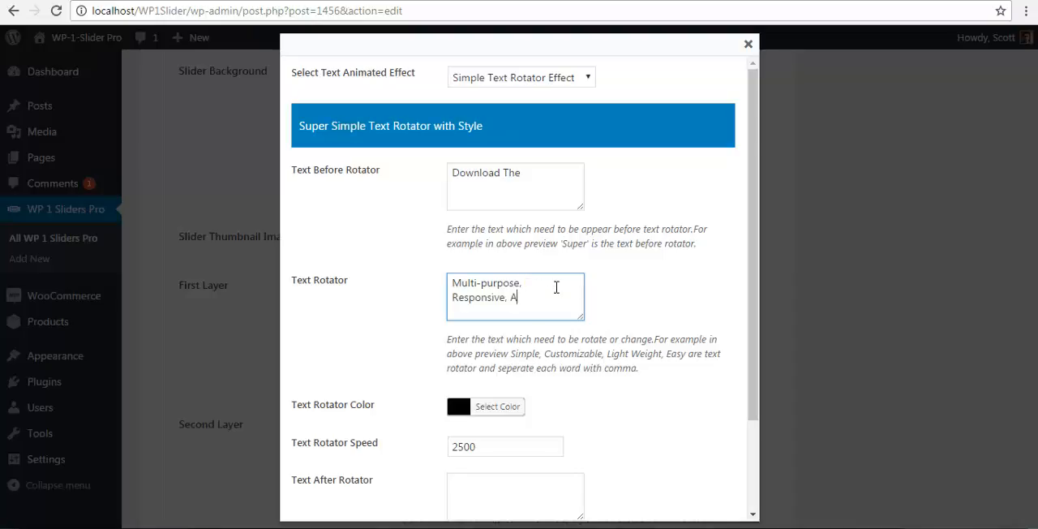
text(mazing,)
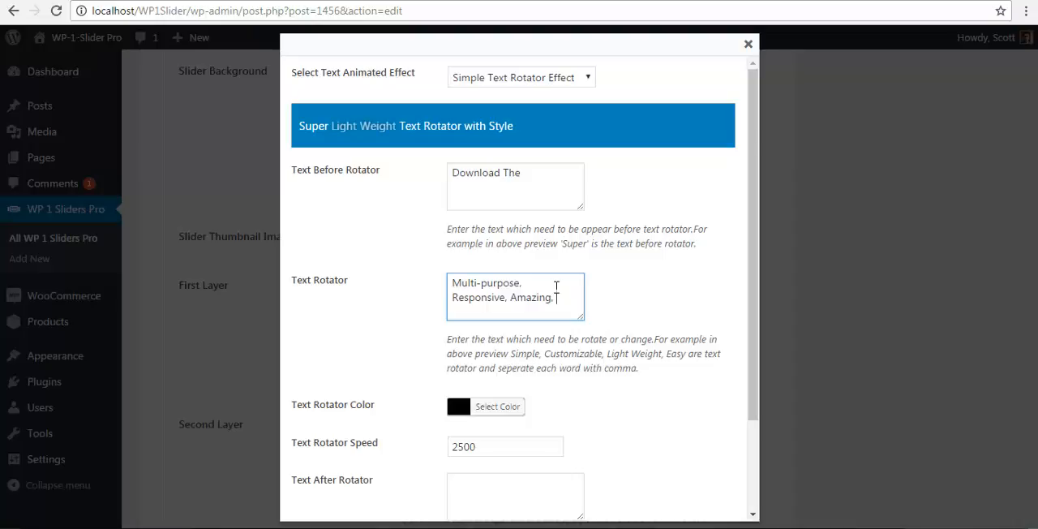
text(Beautiful,)
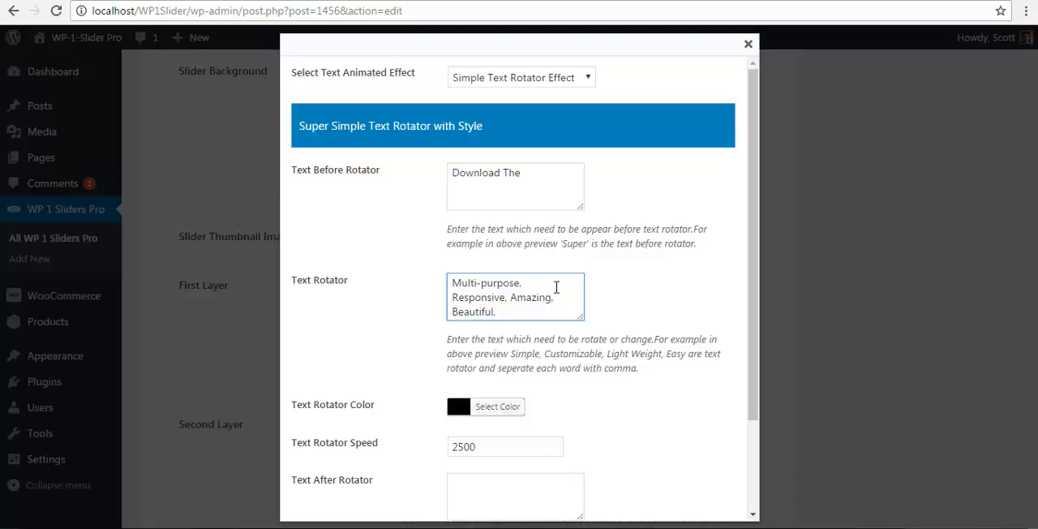
text(Feature)
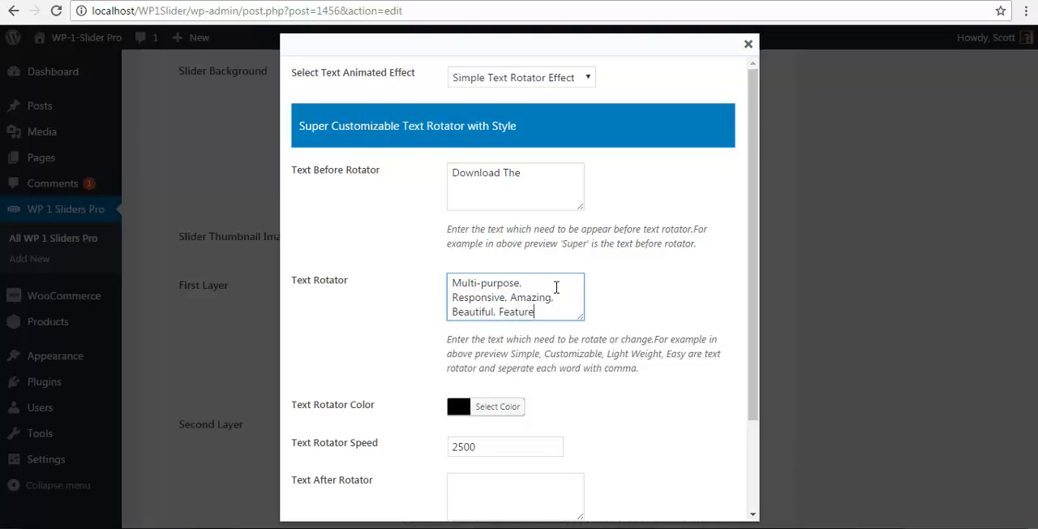
text(Ric)
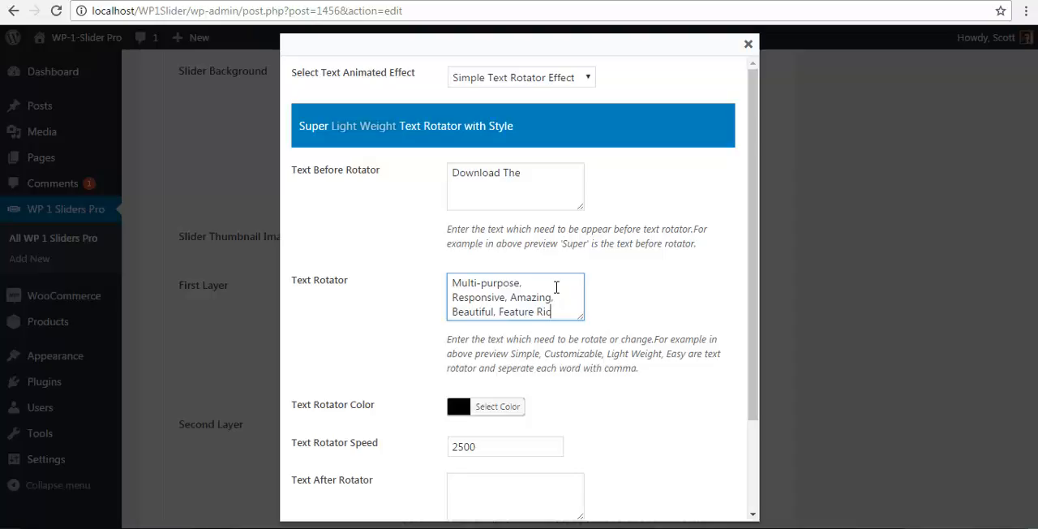
text(h)
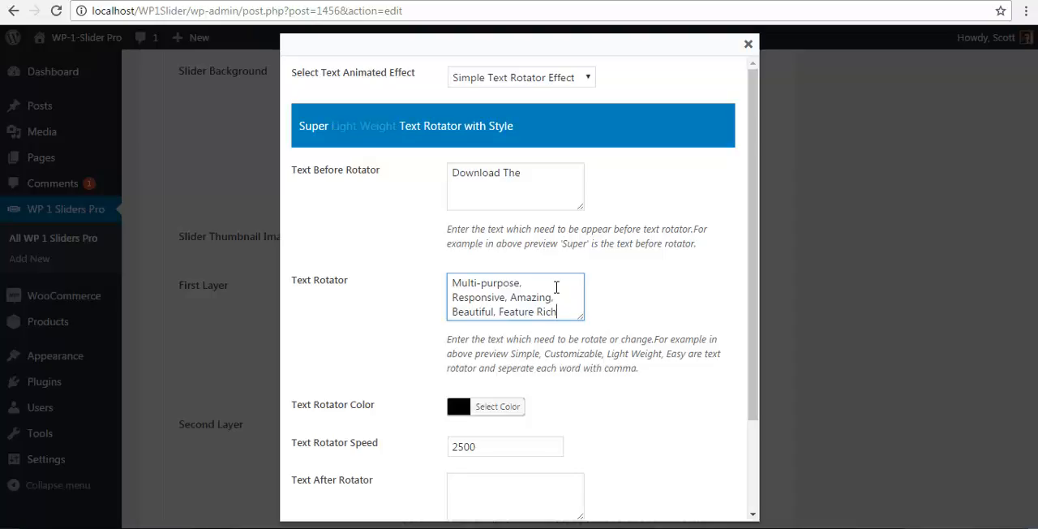
scroll(down, 3)
text(0dbac5)
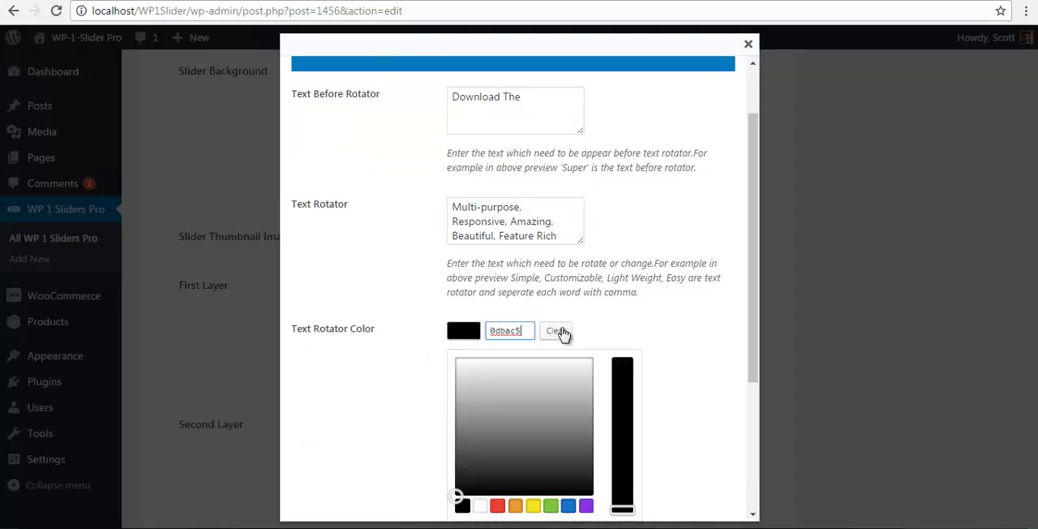
Apply teal #0dbac5 as the Text Rotator Color and close the colour picker
click(557, 331)
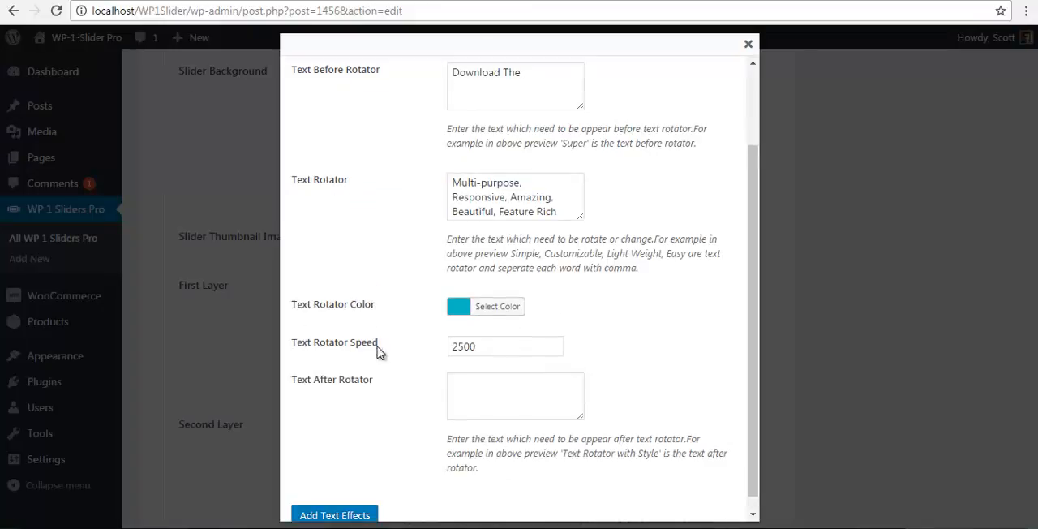
scroll(down, 3)
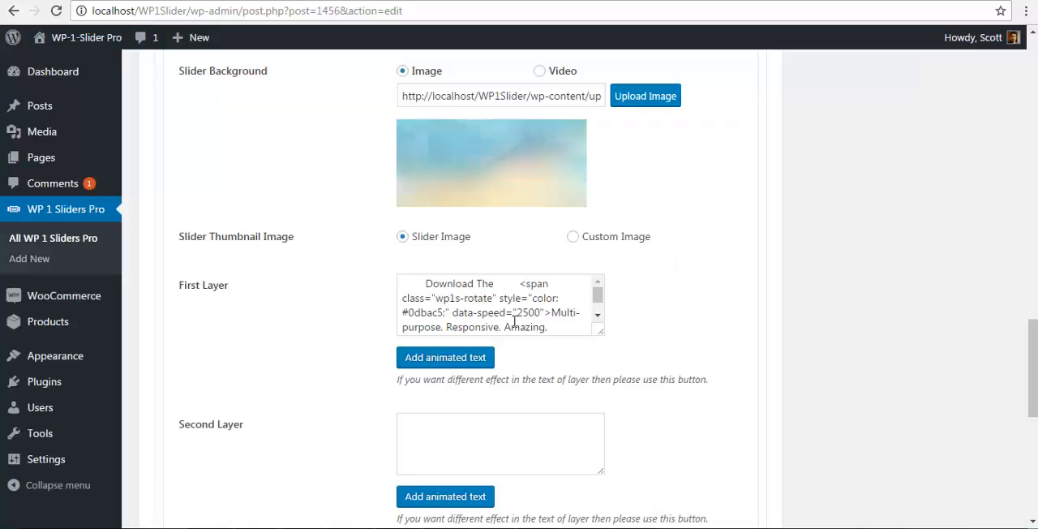
Scroll past the First Layer rotator markup to the remaining layer fields
scroll(down, 3)
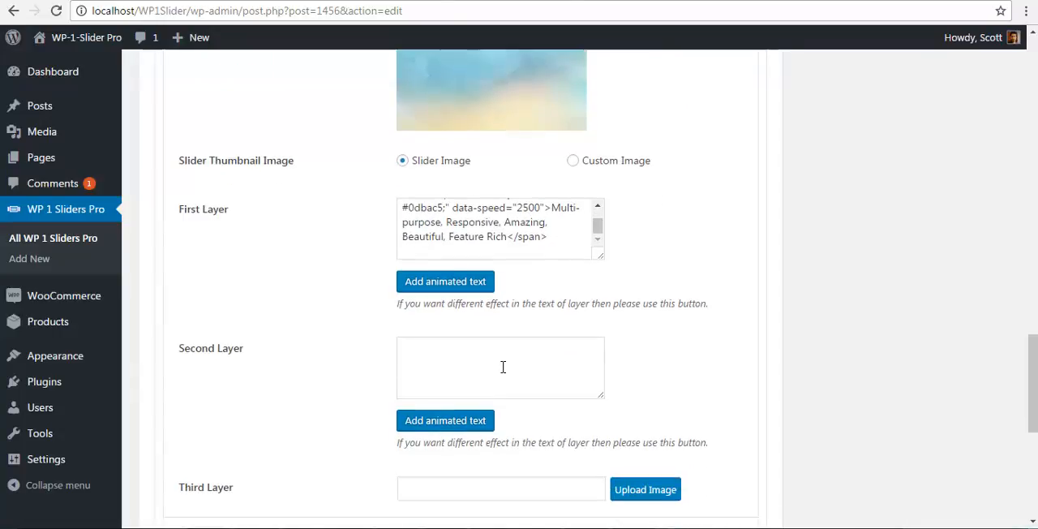
scroll(down, 3)
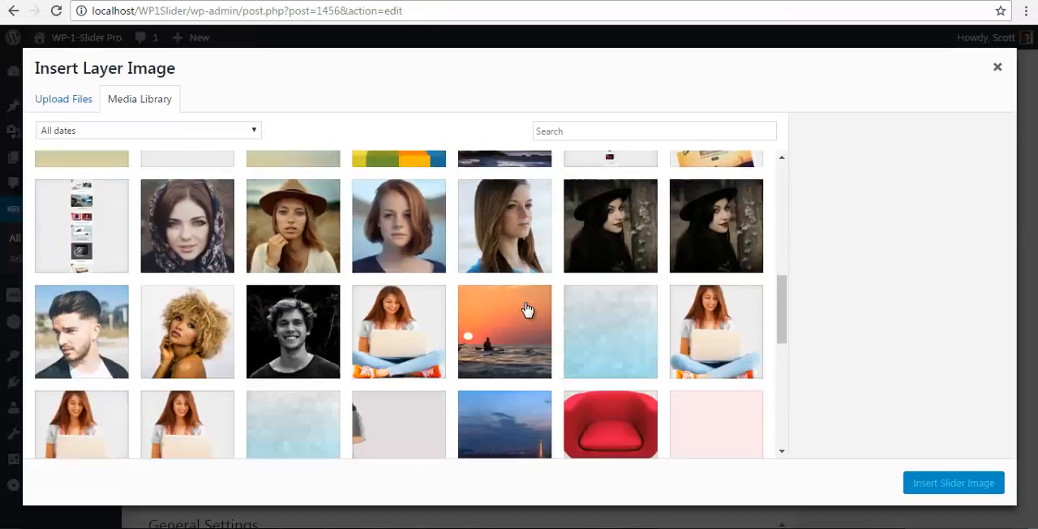
Insert desktop-2-425x380.png from the media library as the layer image
scroll(down, 3)
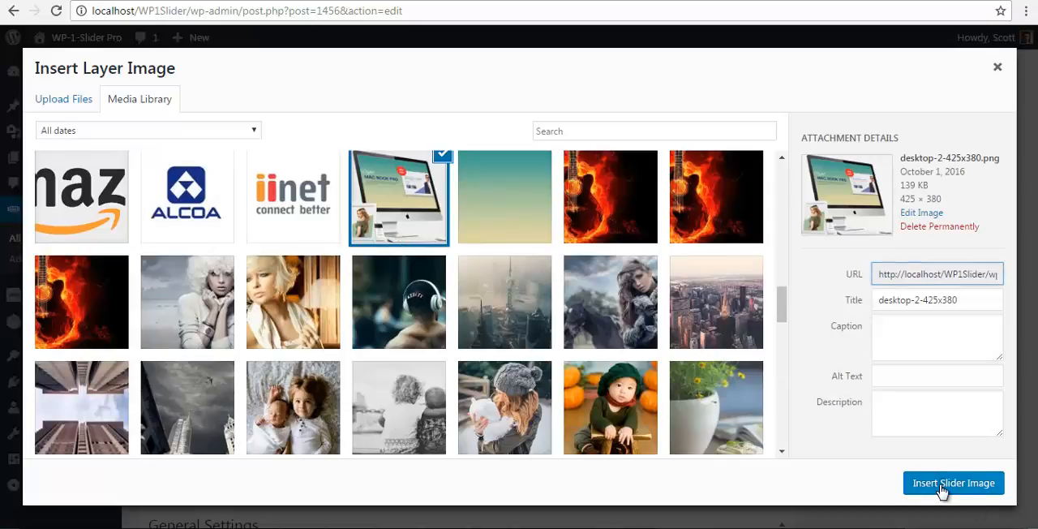
click(954, 482)
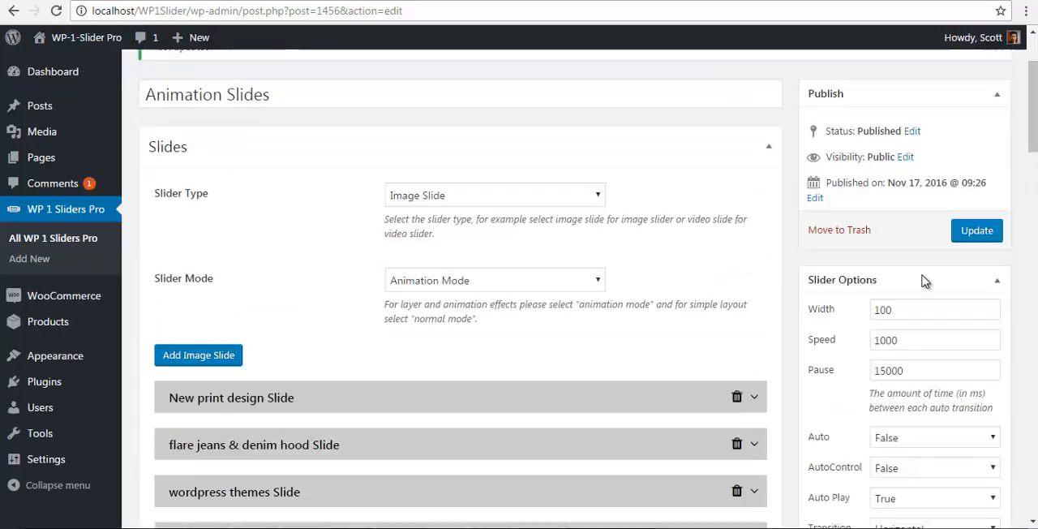
Update the Animation Slides slider, then go to Pages > All Pages
click(976, 230)
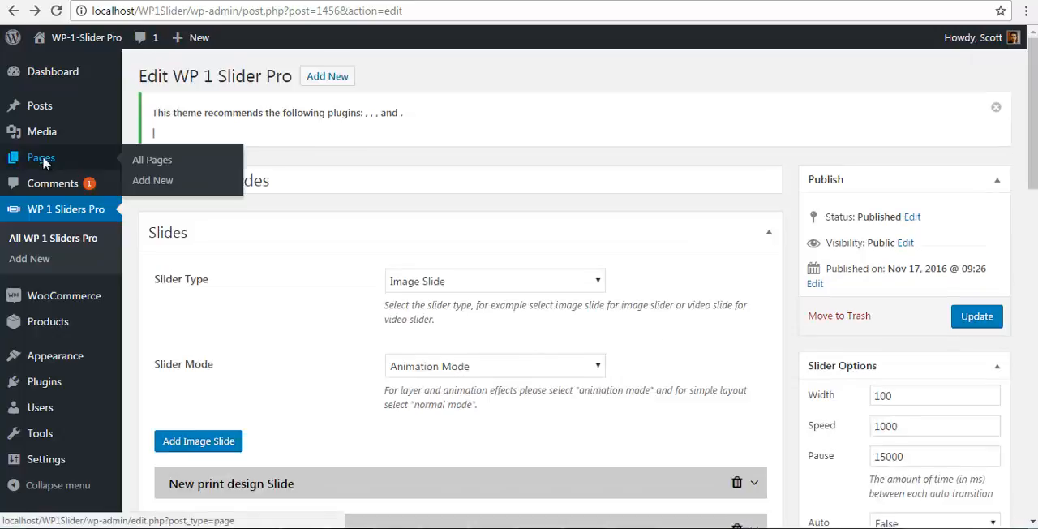
click(152, 160)
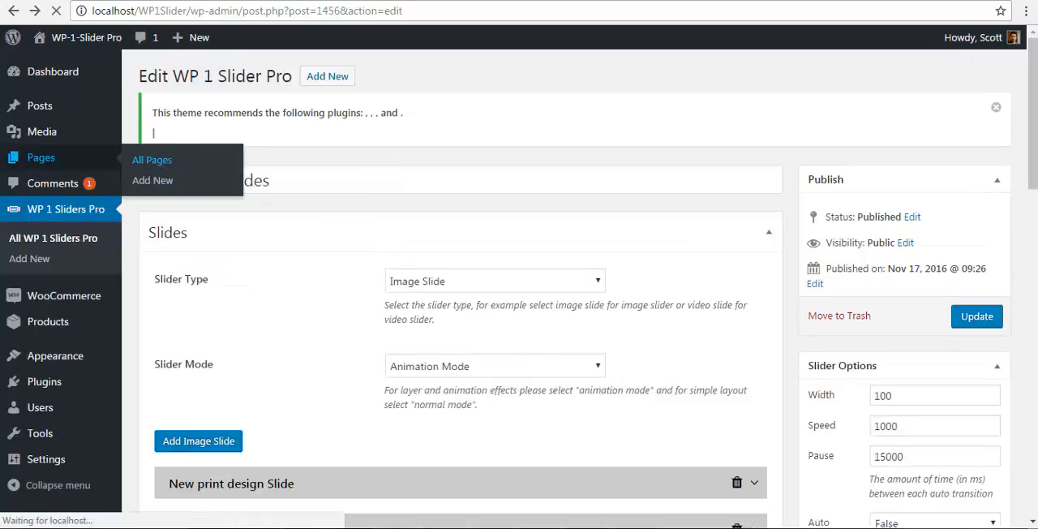
click(152, 159)
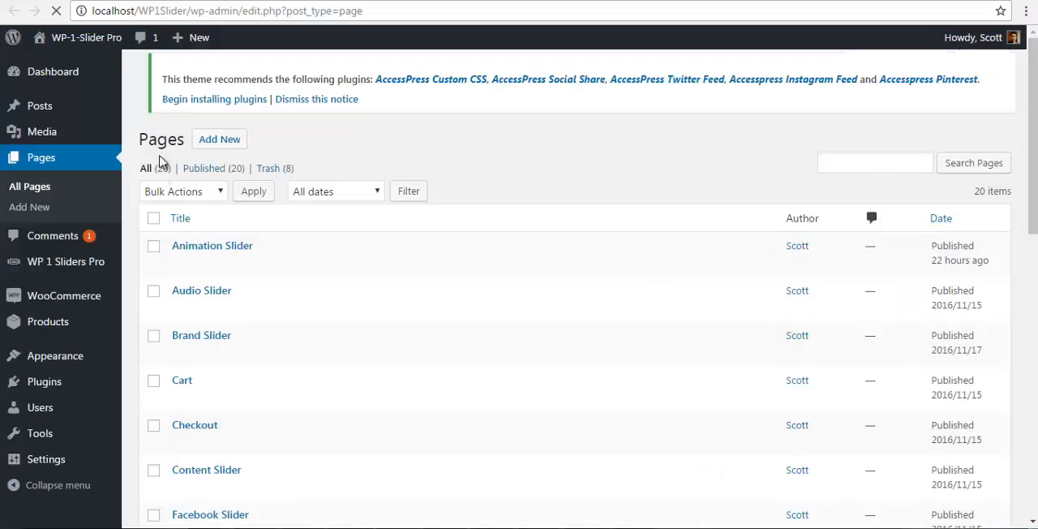
View the live Animation Slider page and scroll down to the slider
right_click(211, 250)
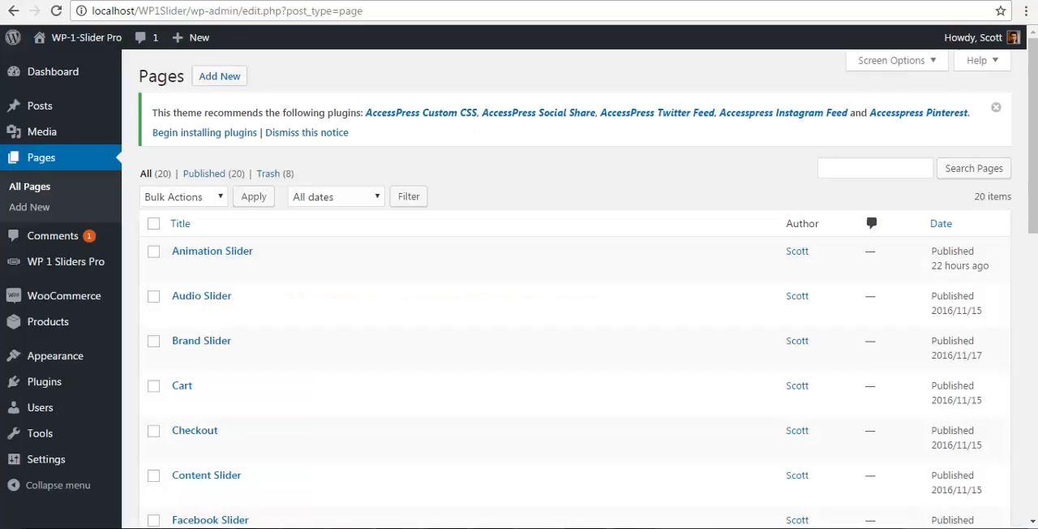
click(212, 251)
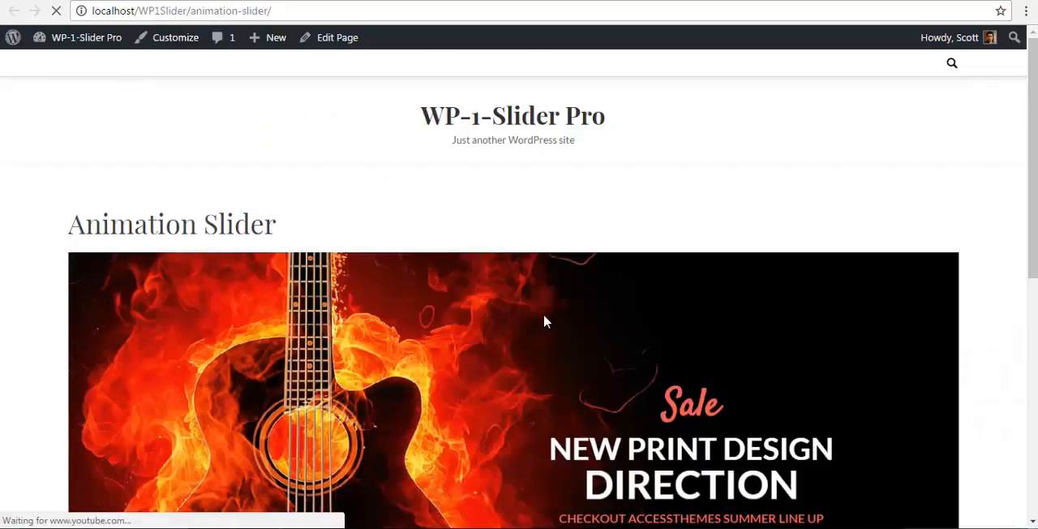
scroll(down, 3)
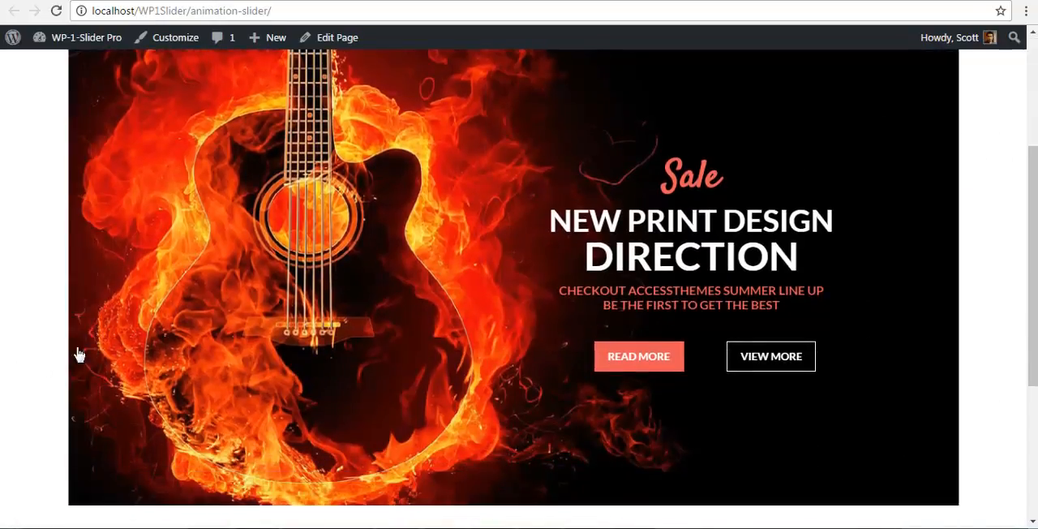